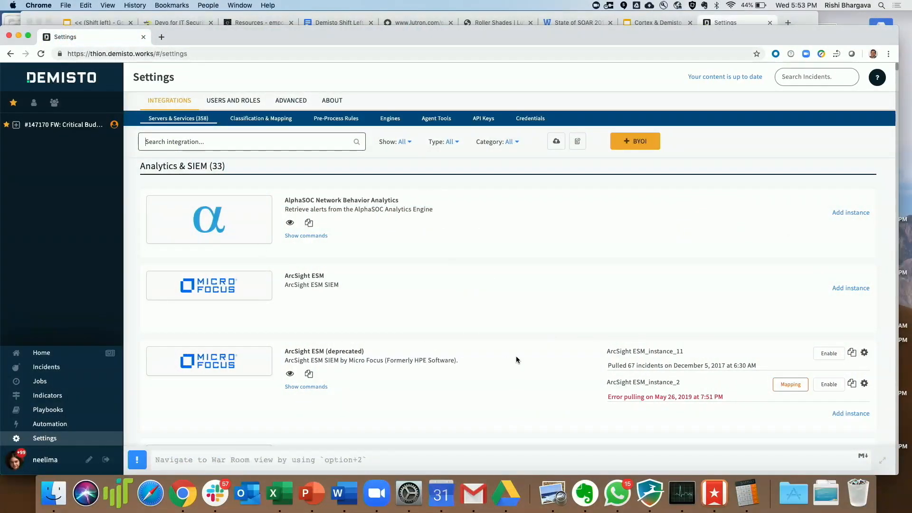
# Begin building a new custom integration
pyautogui.scroll(-3)
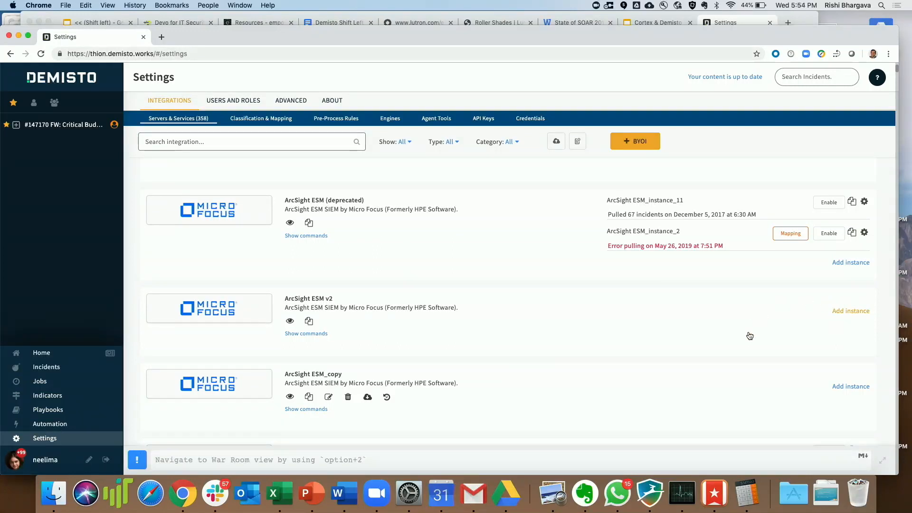
pyautogui.click(851, 311)
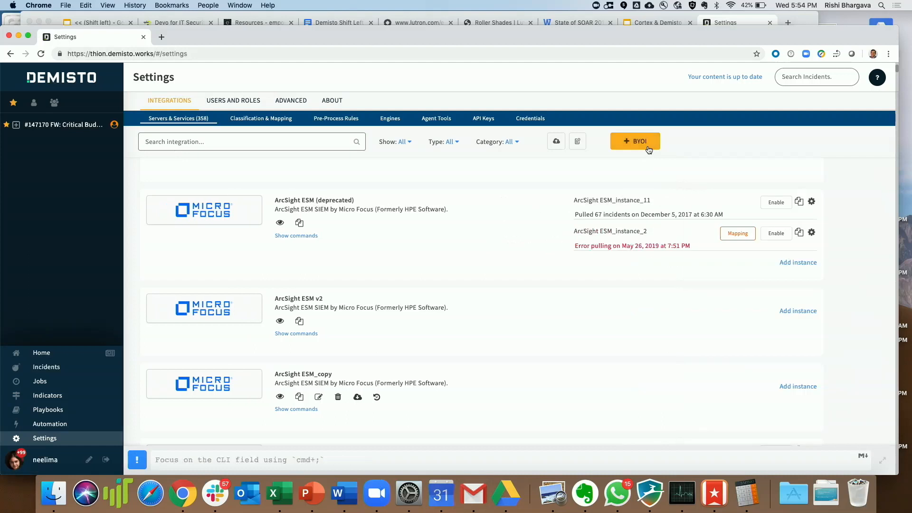
pyautogui.click(635, 141)
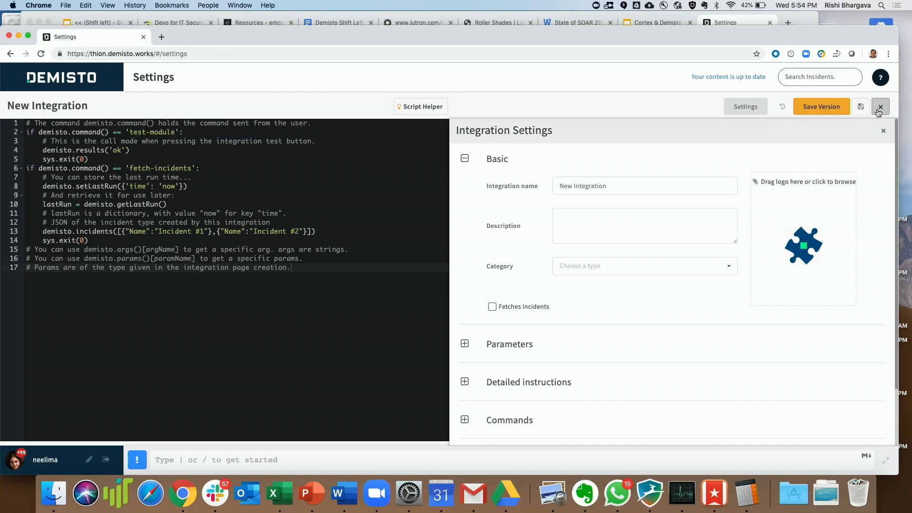
# Discard the new integration and open the Manual Investigation - Physical Threat playbook for editing
pyautogui.click(880, 106)
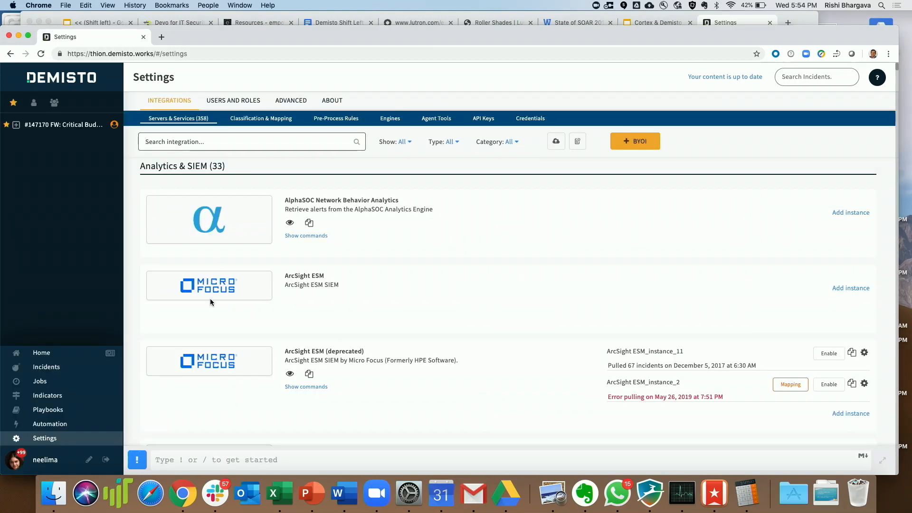
pyautogui.click(48, 410)
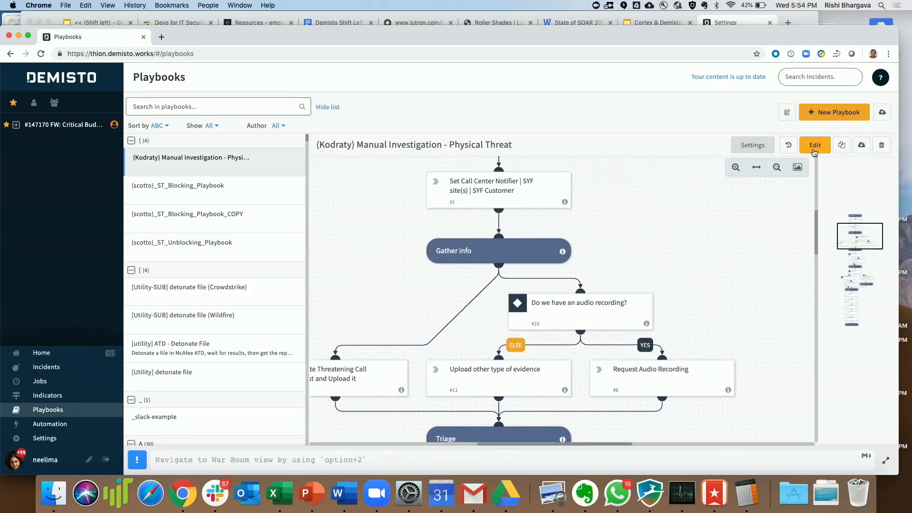
pyautogui.click(814, 145)
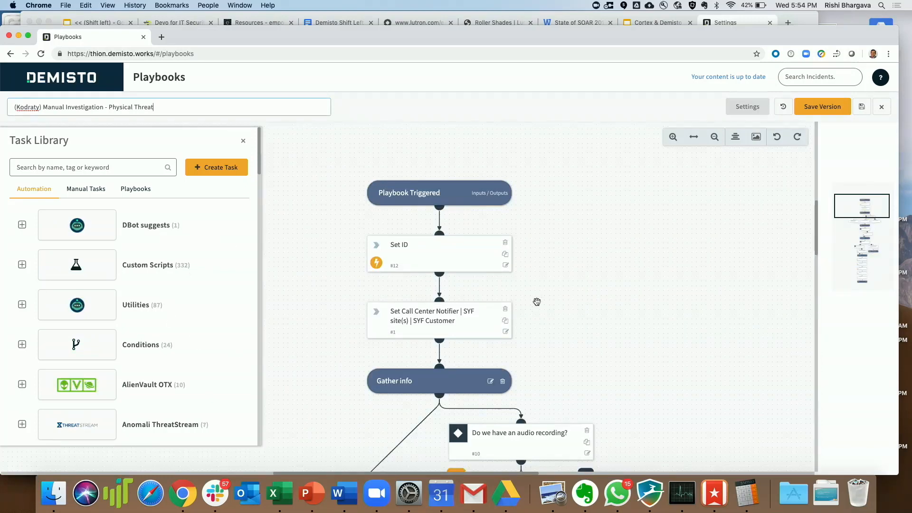
# Add the AlienVault OTX ip command from the Task Library as a playbook task
pyautogui.scroll(-3)
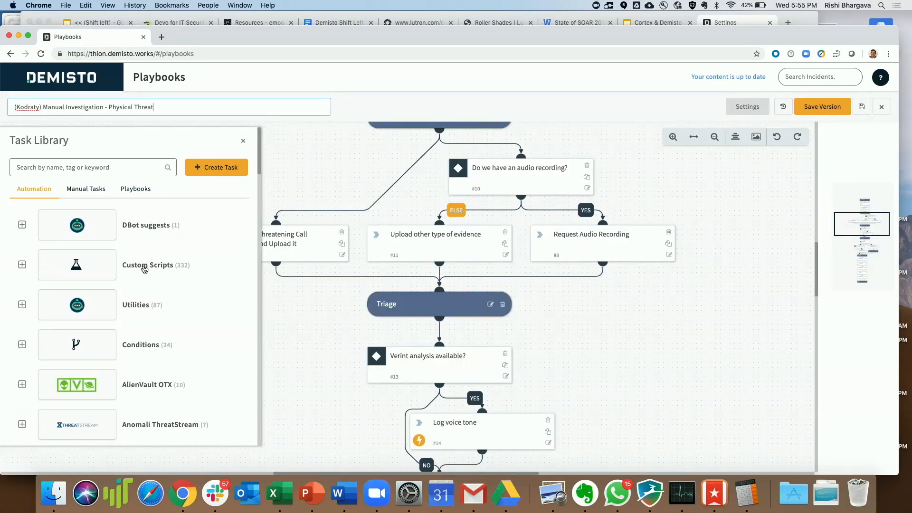
pyautogui.scroll(-3)
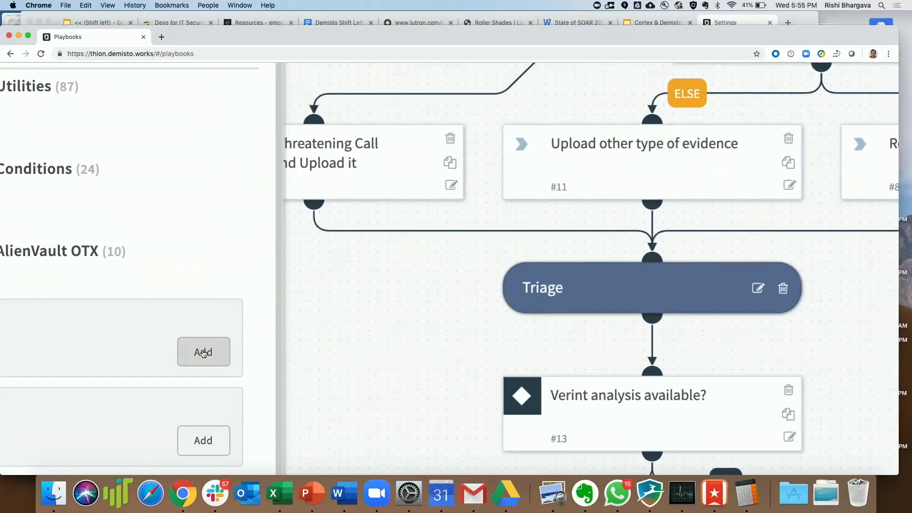
pyautogui.click(203, 352)
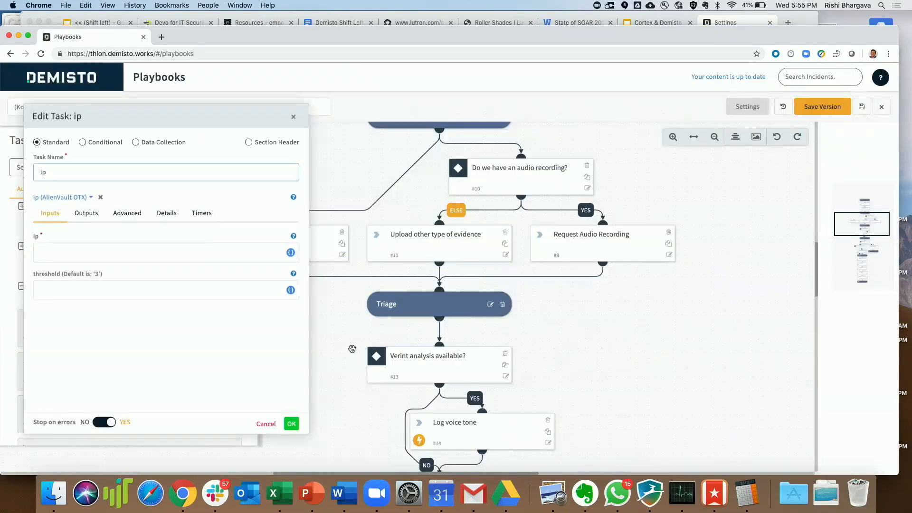
# Browse source options for the ip task's IP input, dismiss the picker, and exit the editor
pyautogui.click(157, 252)
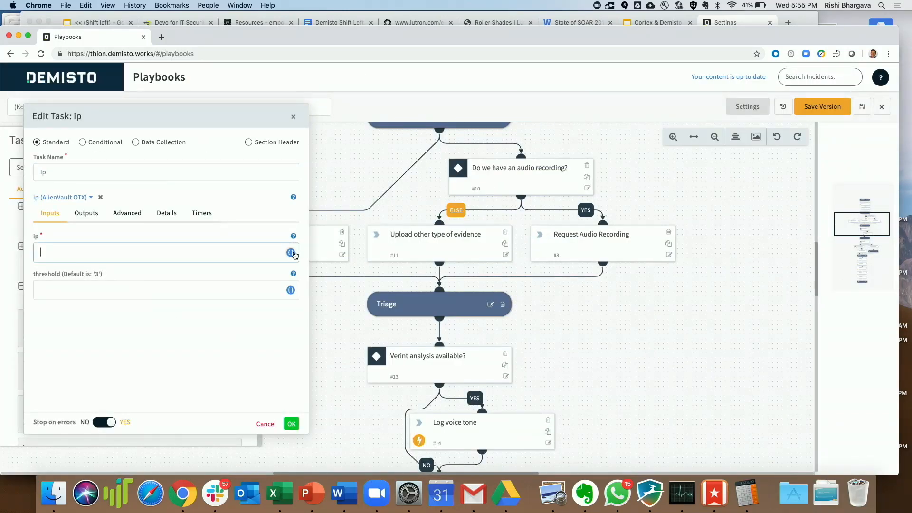
pyautogui.click(291, 252)
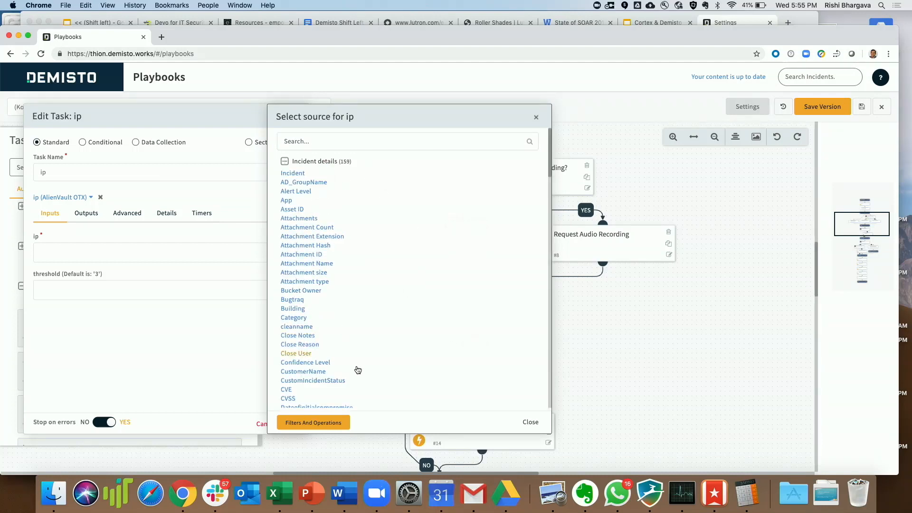
pyautogui.click(285, 161)
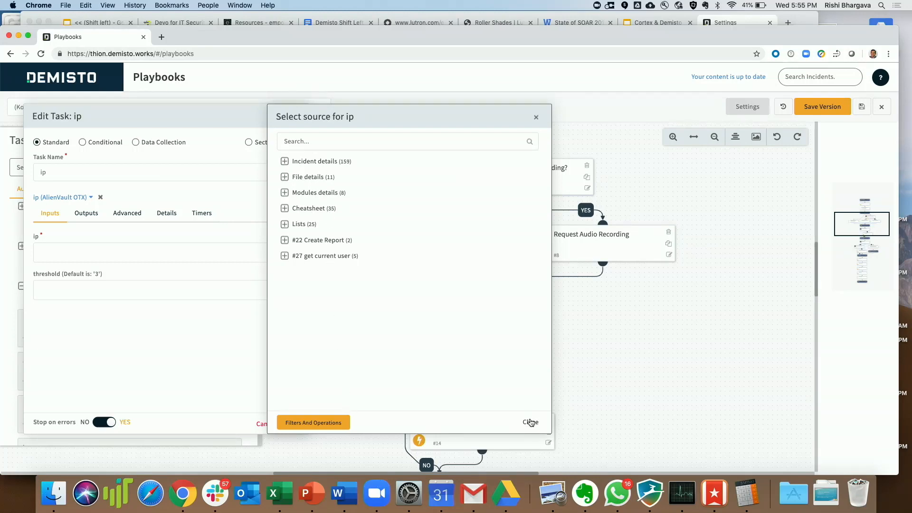
pyautogui.click(530, 422)
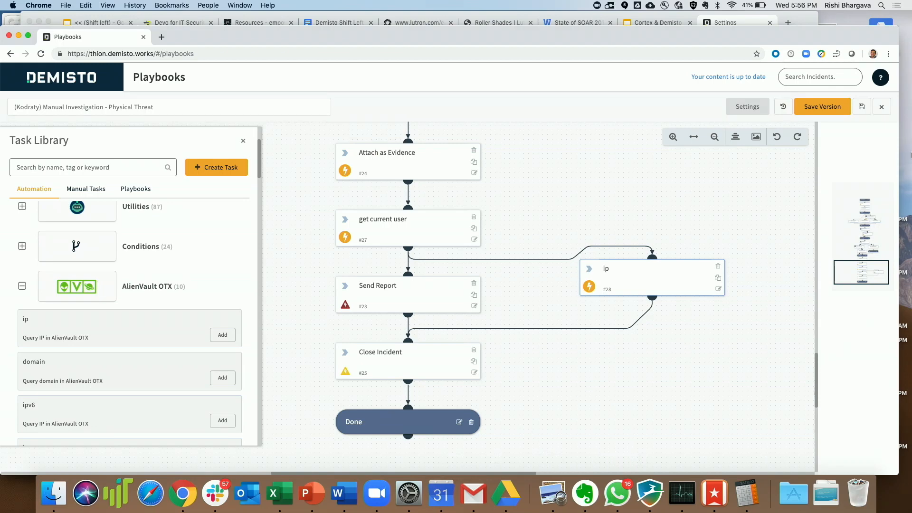
pyautogui.click(882, 107)
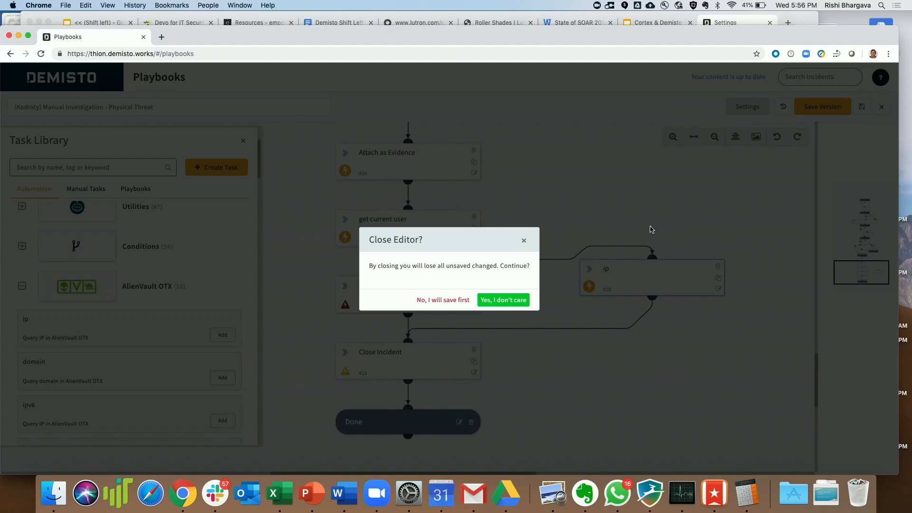
pyautogui.moveTo(503, 300)
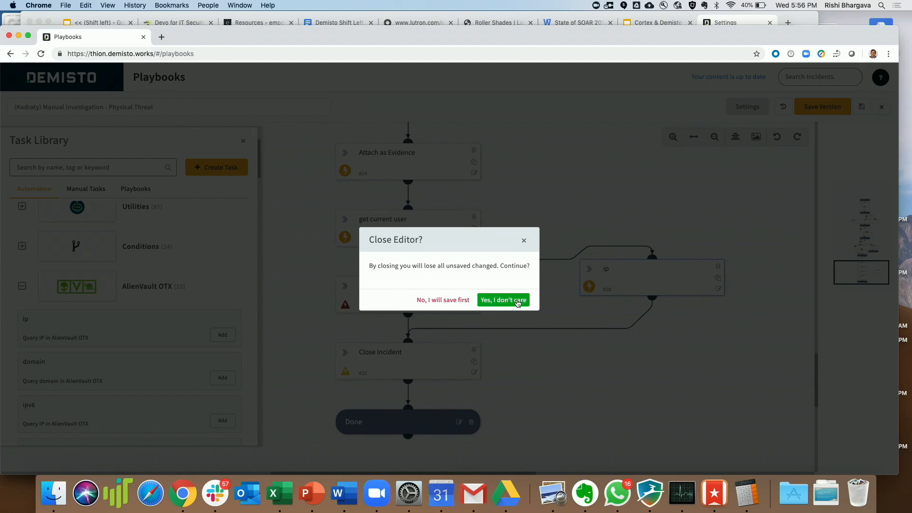
# Discard the unsaved playbook changes and open incident #147170's Work Plan
pyautogui.click(502, 300)
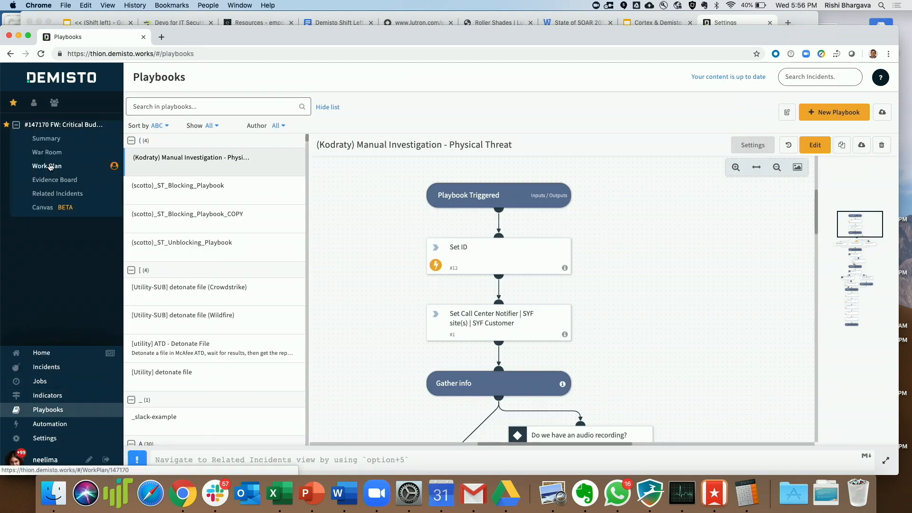
pyautogui.click(46, 166)
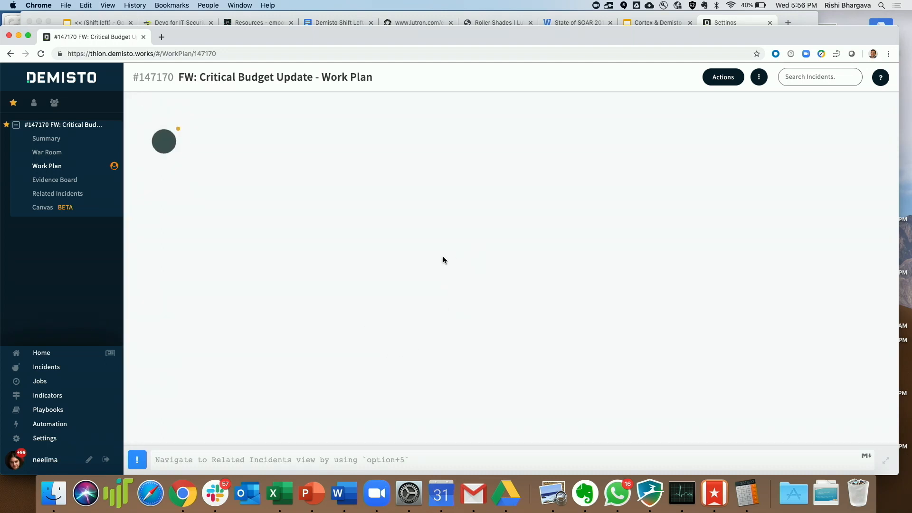
pyautogui.click(46, 166)
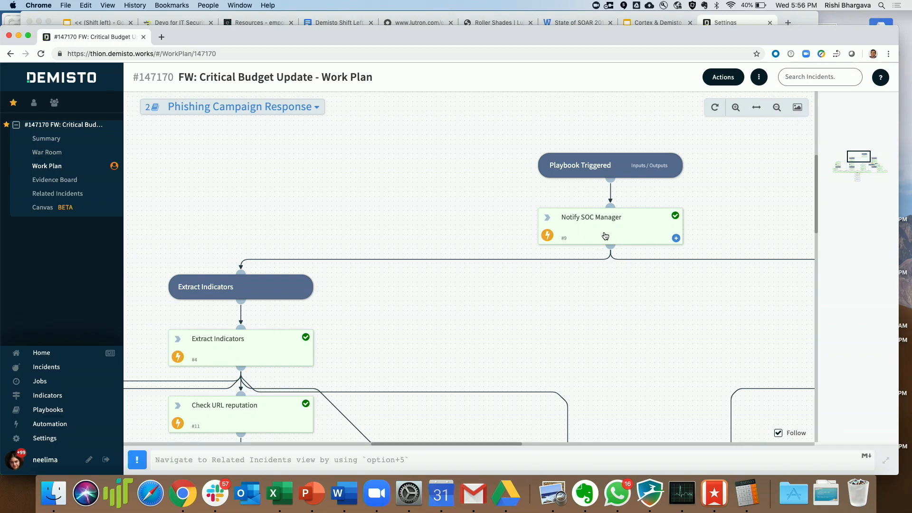
# Show the Extract Indicators results listing the extracted emails, IP, URLs and domains
pyautogui.click(776, 107)
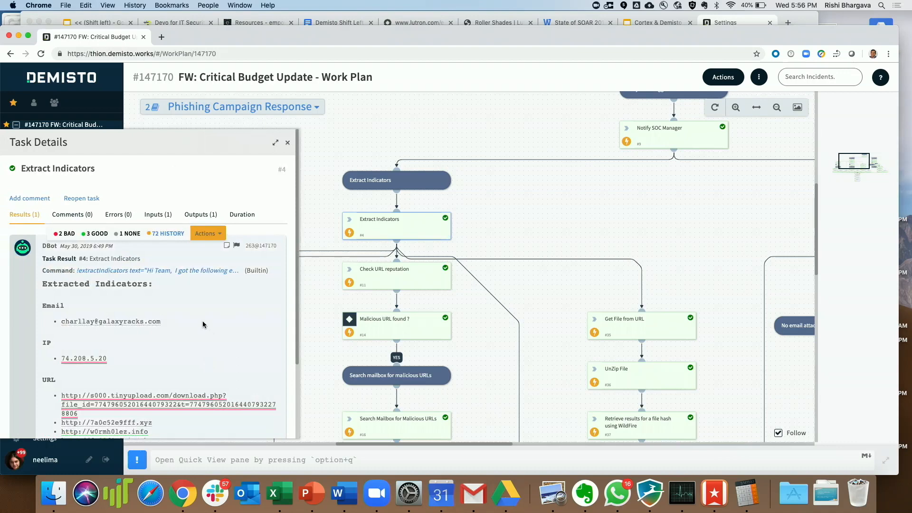
pyautogui.scroll(-3)
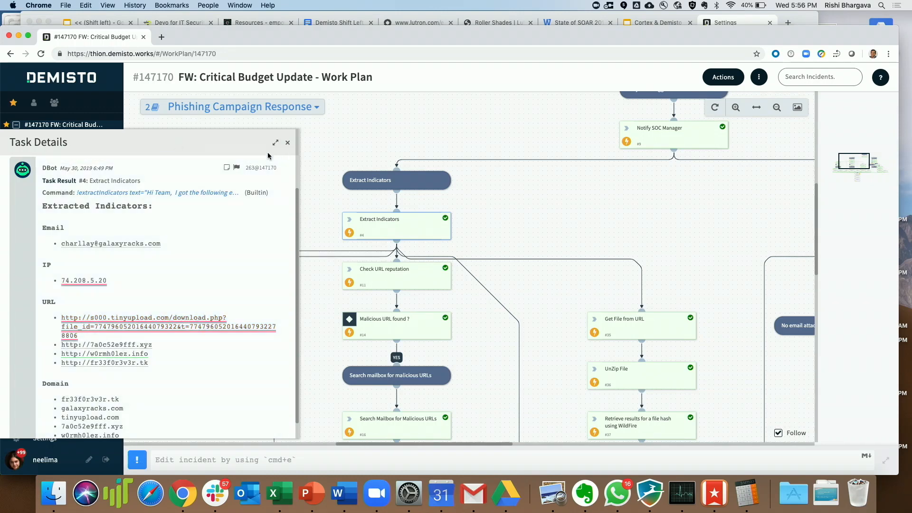
# Review the Check IP reputation results and the actions for indicator 74.208.5.20
pyautogui.click(287, 143)
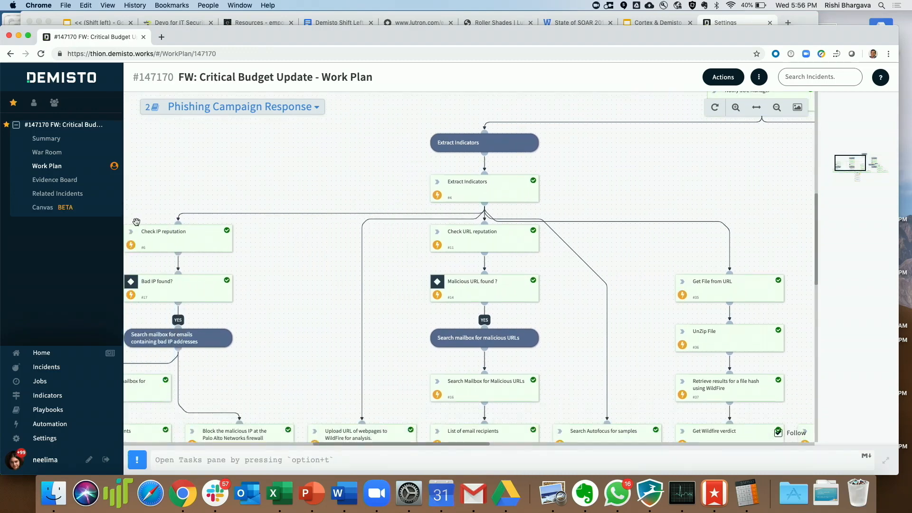
pyautogui.click(163, 231)
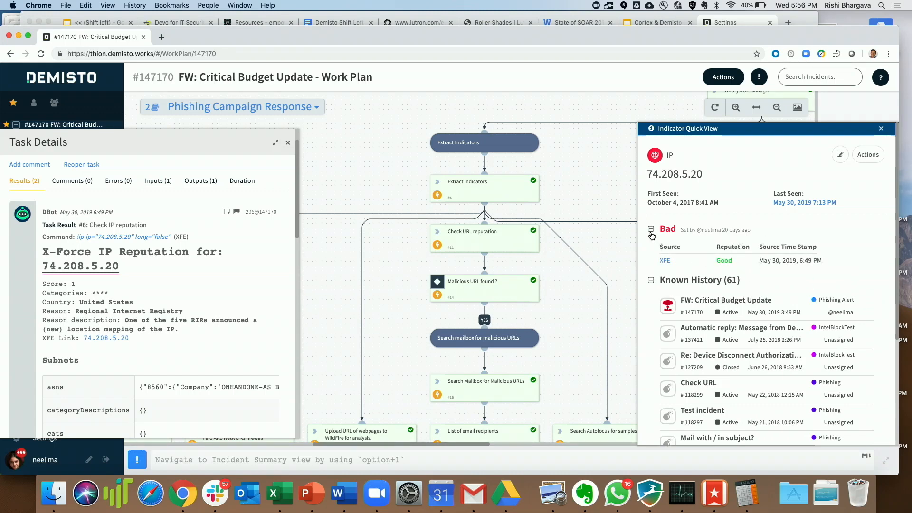
pyautogui.scroll(-3)
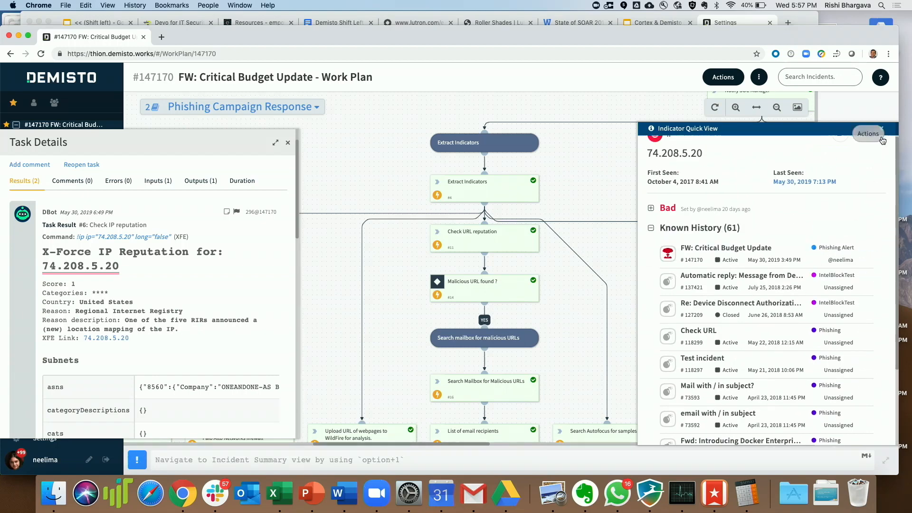
pyautogui.click(868, 133)
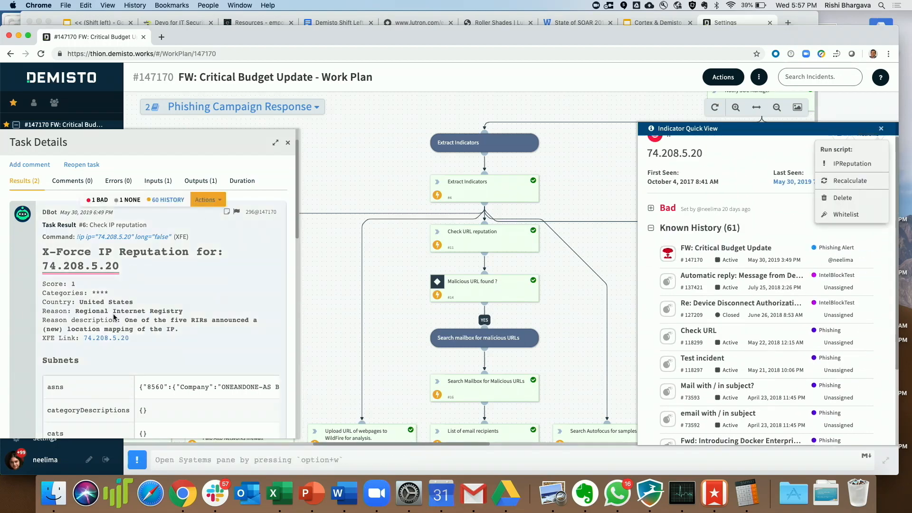
pyautogui.scroll(-3)
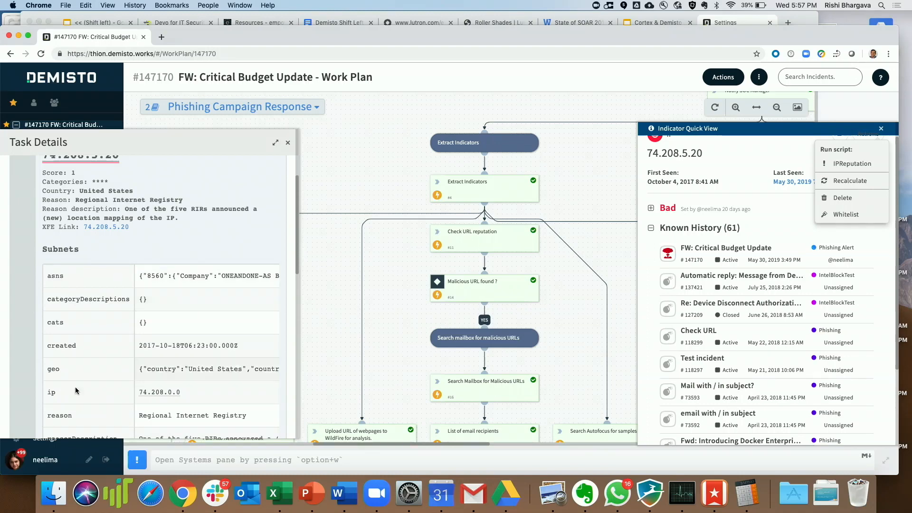
pyautogui.click(287, 142)
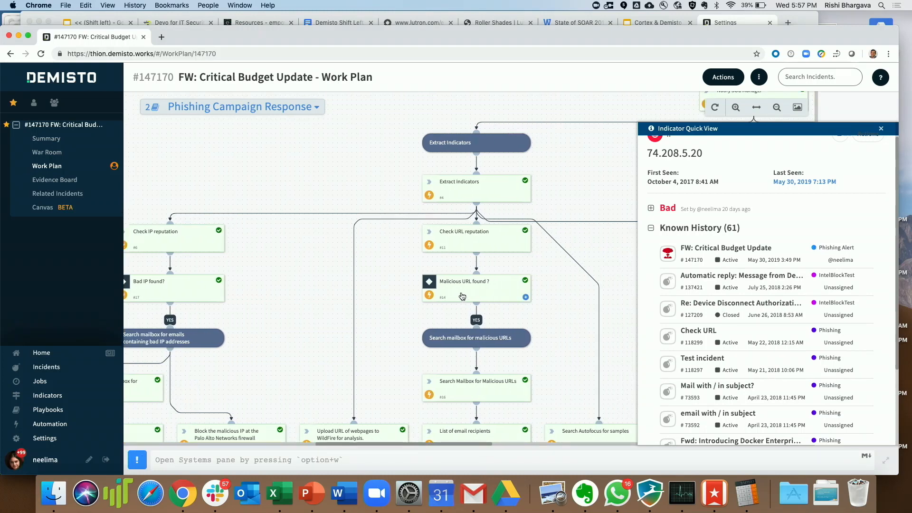
# Review the Check URL reputation results, then dismiss the actions list and quick view
pyautogui.click(475, 238)
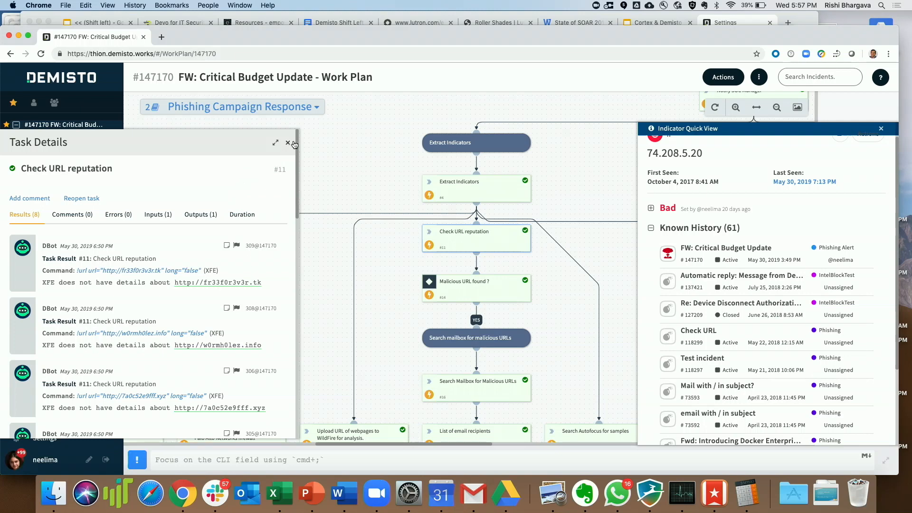
pyautogui.click(288, 142)
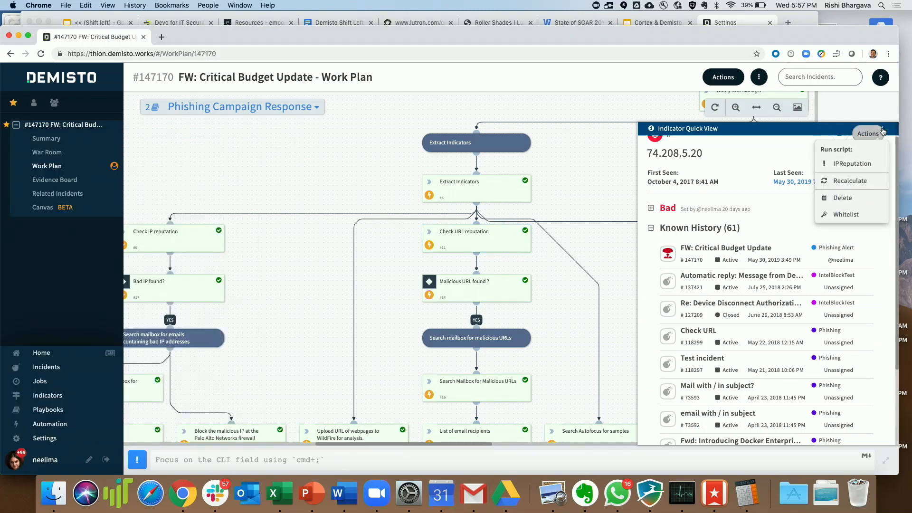
pyautogui.click(868, 133)
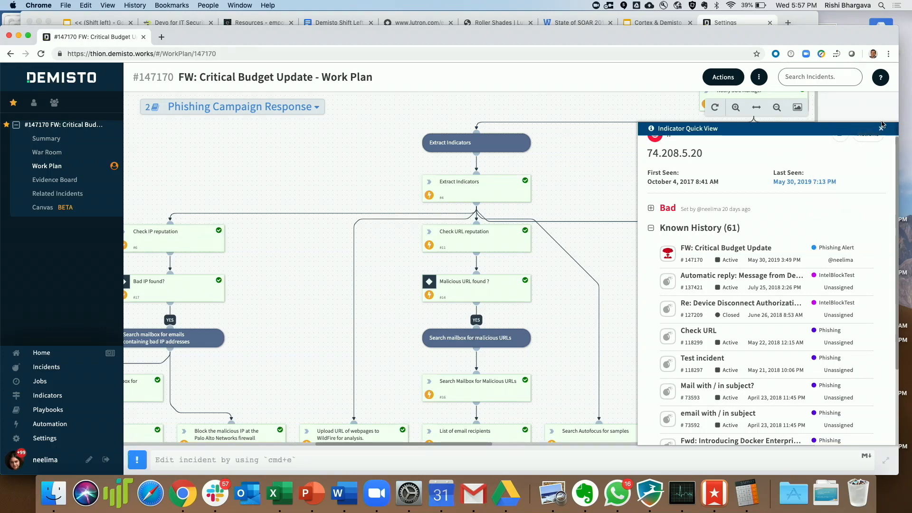
pyautogui.click(881, 125)
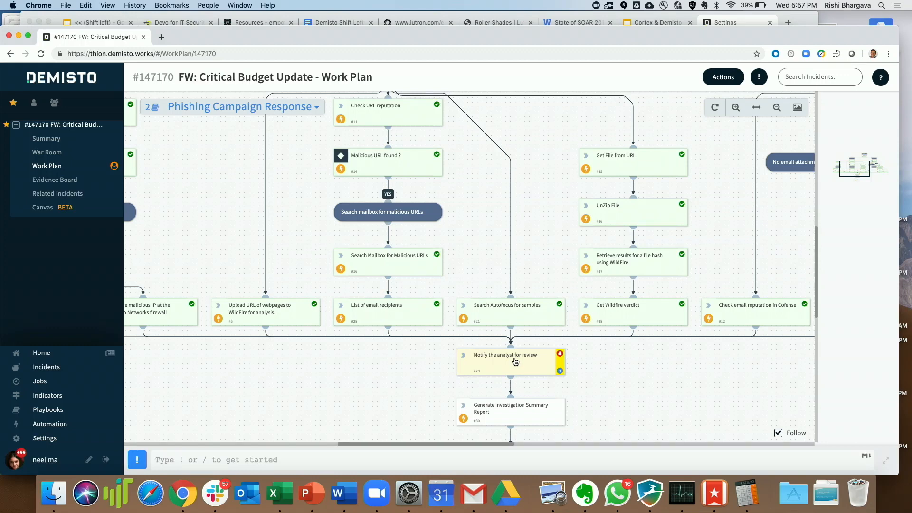
pyautogui.moveTo(47, 152)
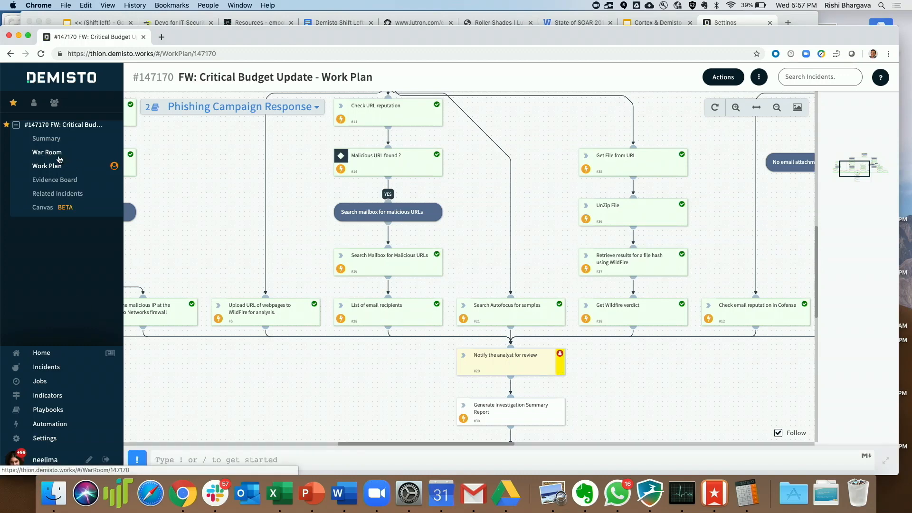
# Open incident #147170's War Room from the sidebar
pyautogui.click(46, 152)
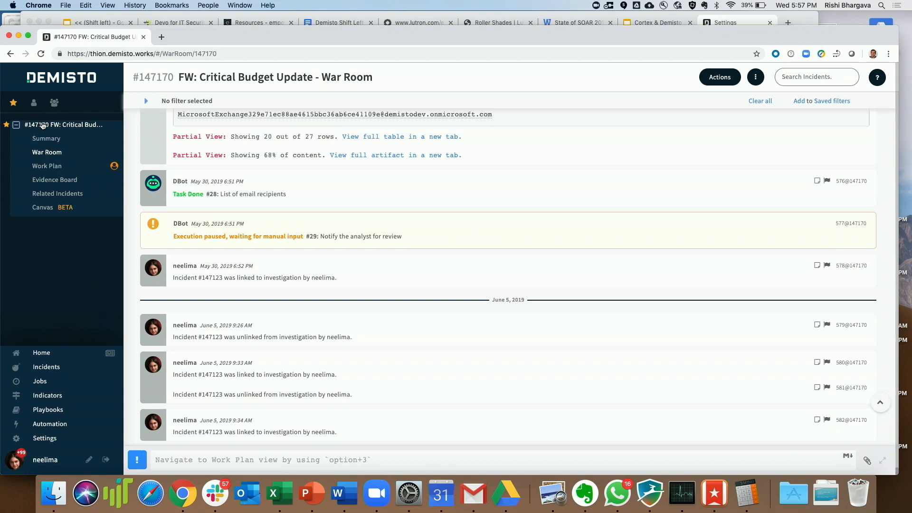
pyautogui.moveTo(47, 155)
pyautogui.write('@neelima (neelima')
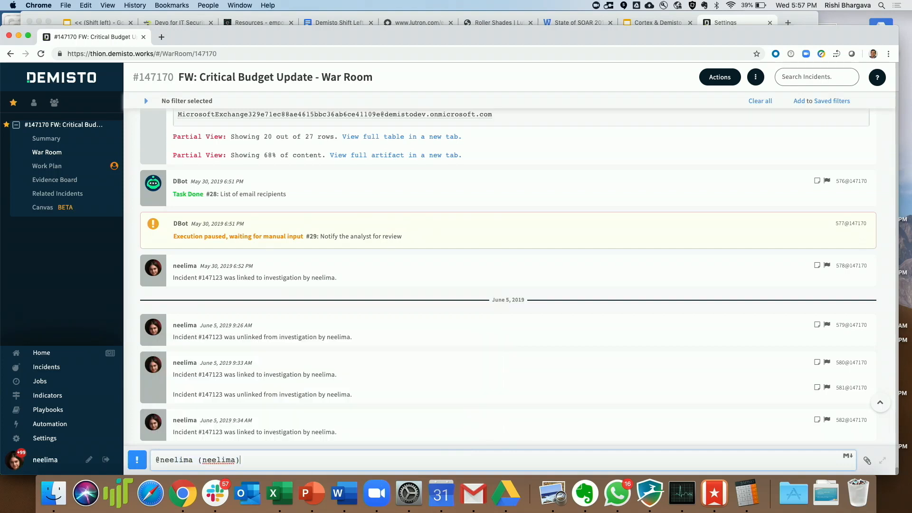
pyautogui.write('I need help')
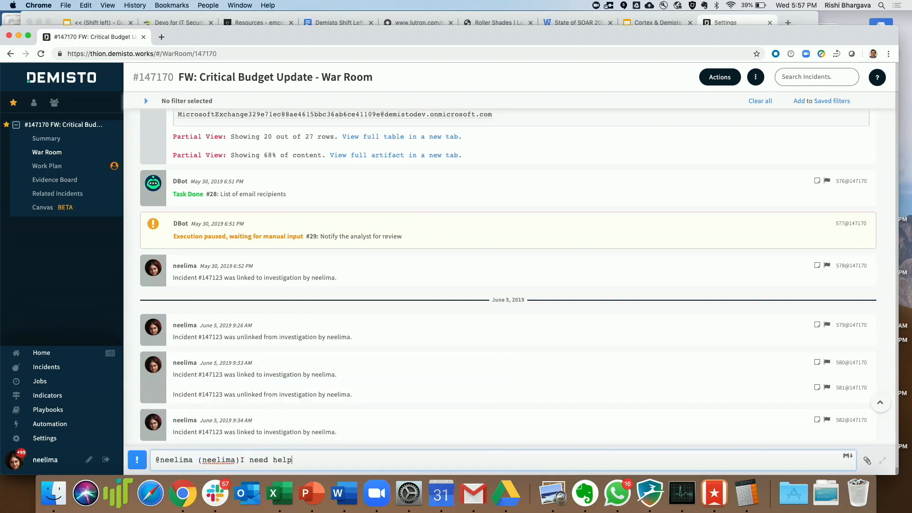
pyautogui.press('Enter')
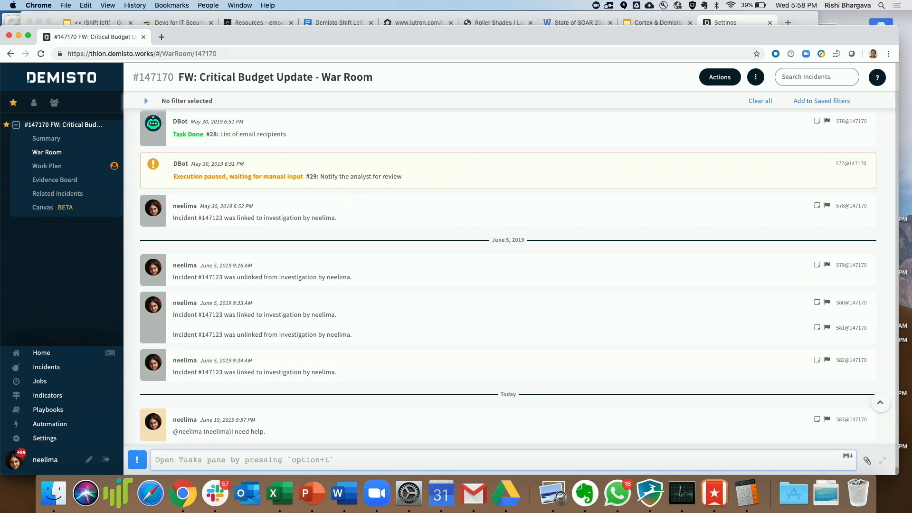
pyautogui.write('/')
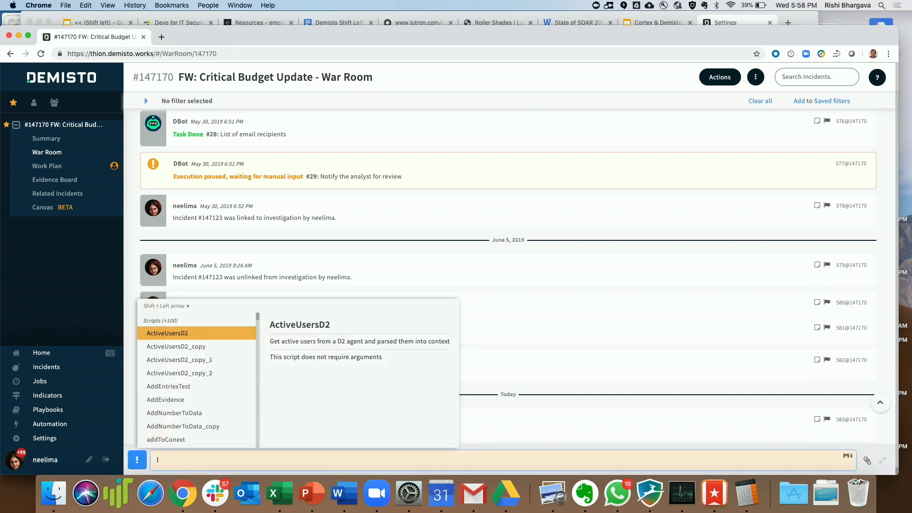
pyautogui.write('ad')
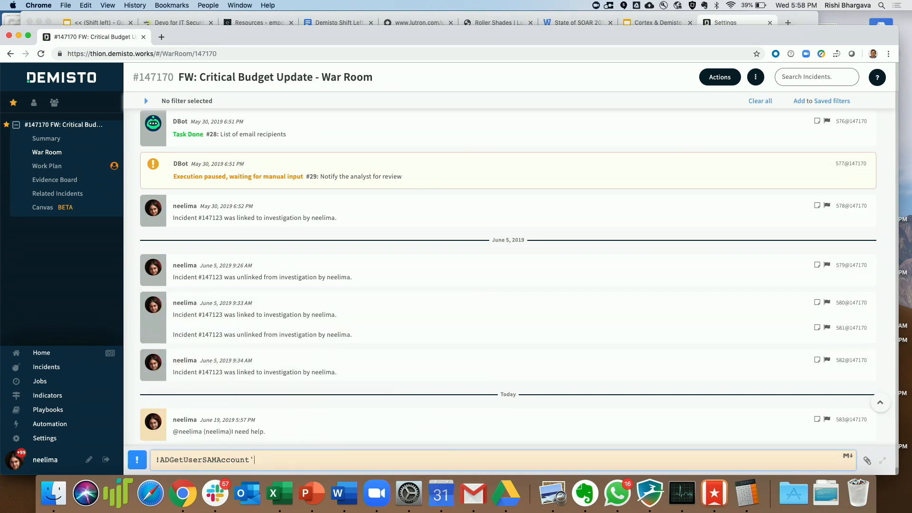
pyautogui.write('samAccountName=')
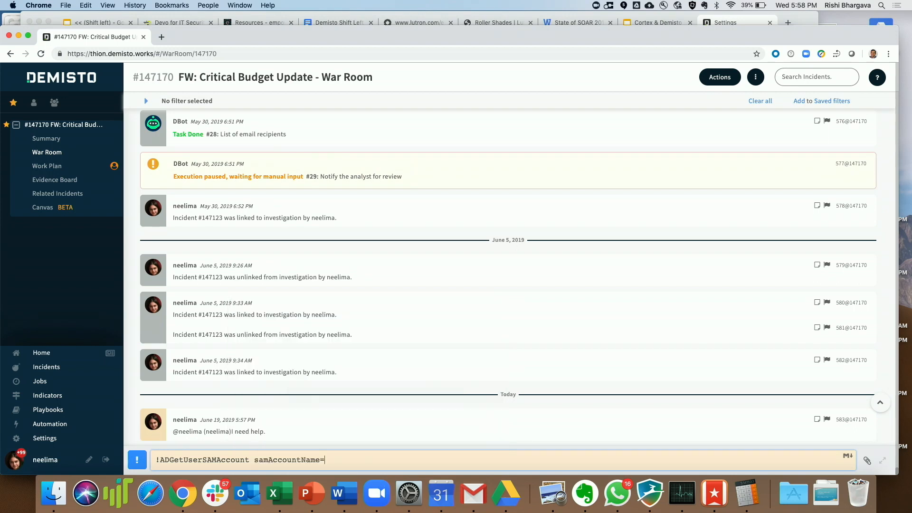
pyautogui.write('"rbhargav')
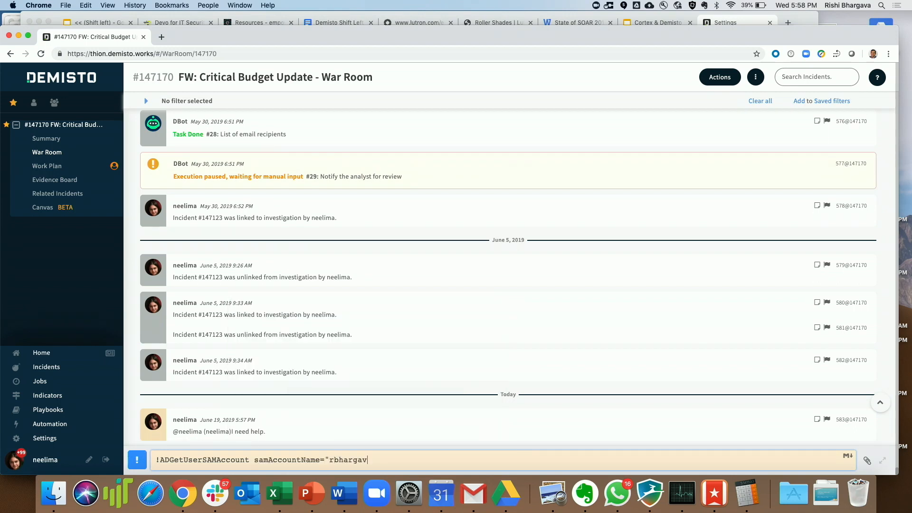
pyautogui.write('"')
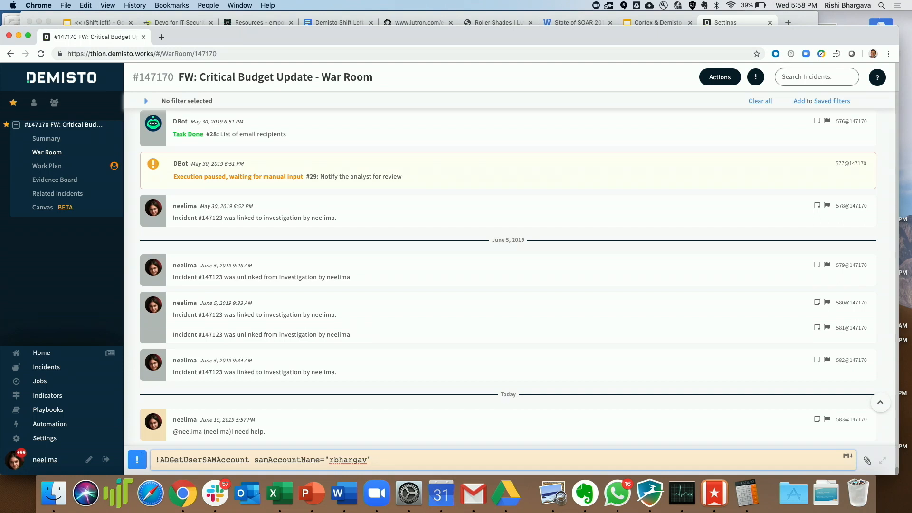
pyautogui.press('Backspace')
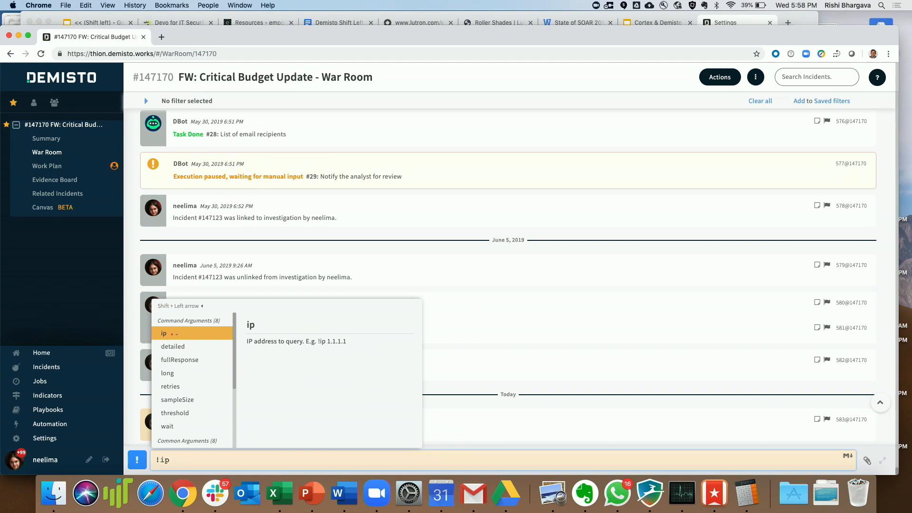
pyautogui.write('ip=8.8.8.8')
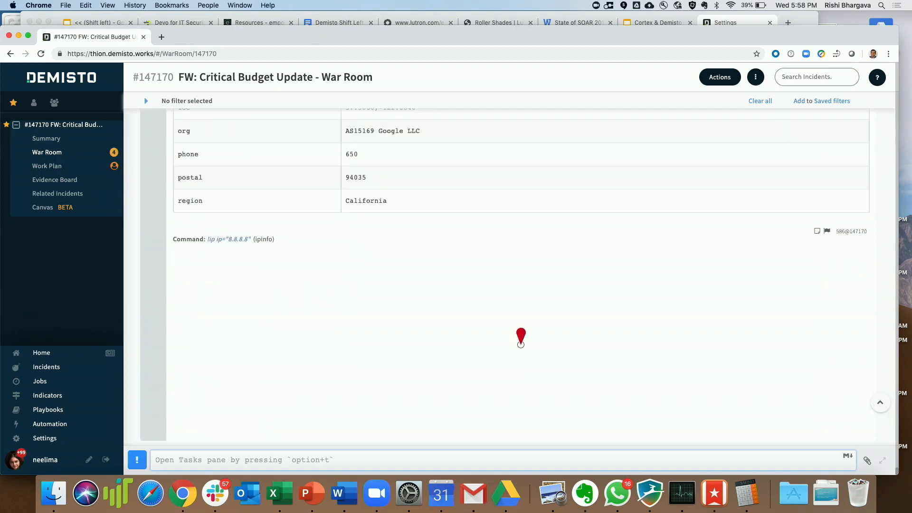
pyautogui.scroll(-3)
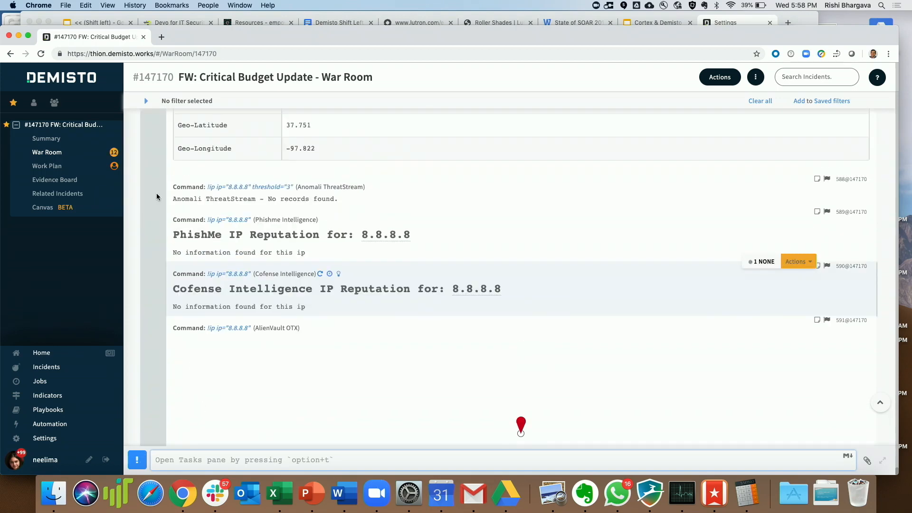
pyautogui.scroll(-3)
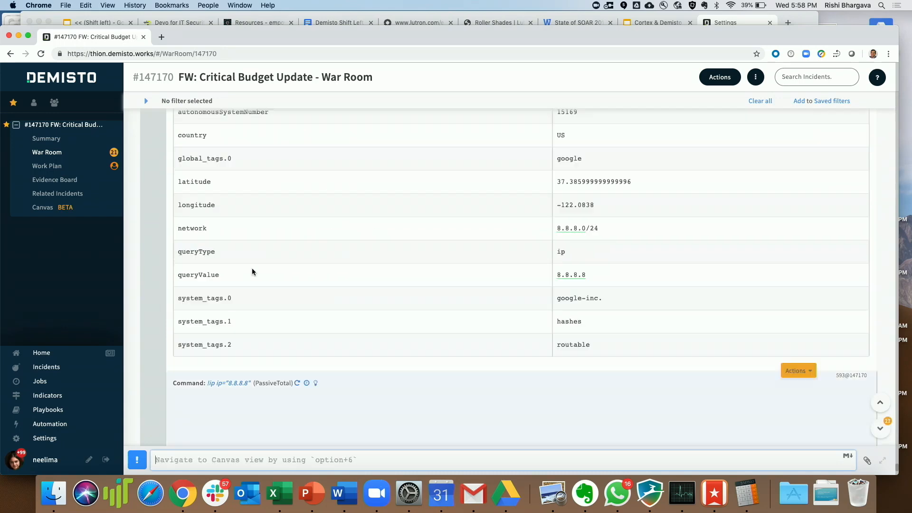
pyautogui.scroll(-3)
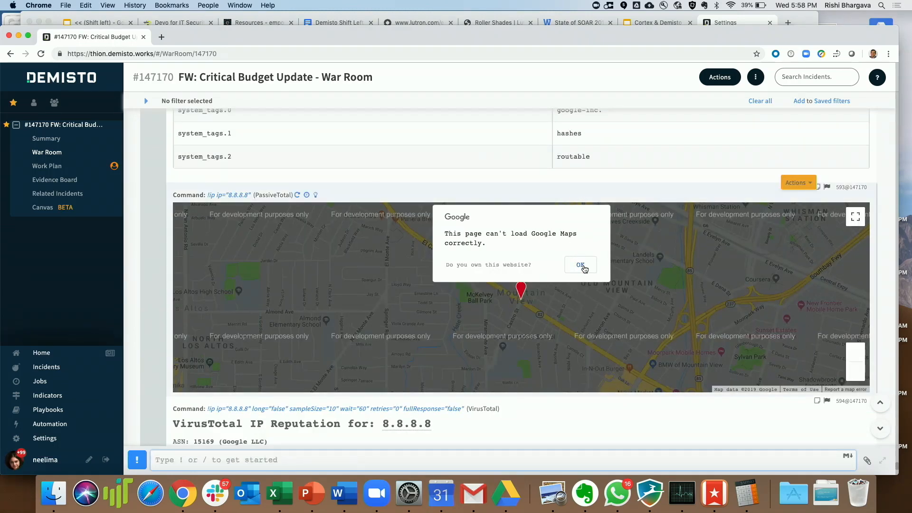
pyautogui.click(580, 265)
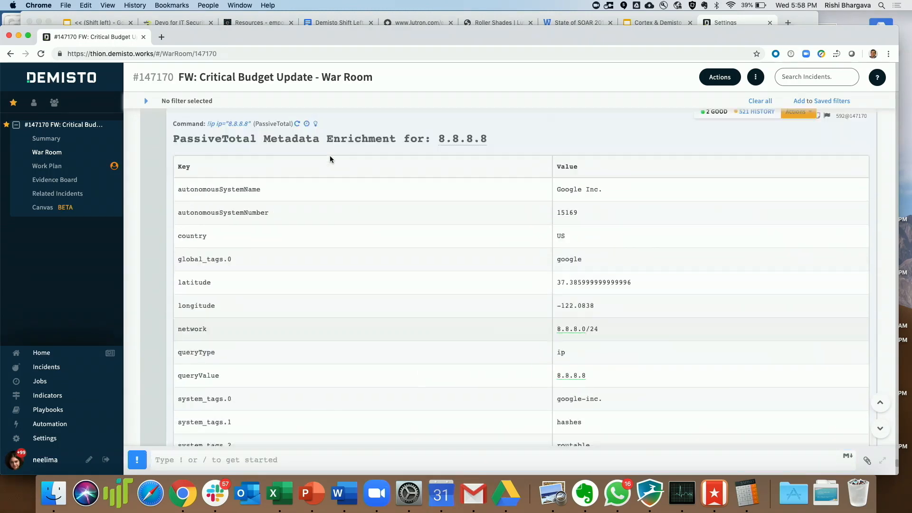
pyautogui.scroll(-3)
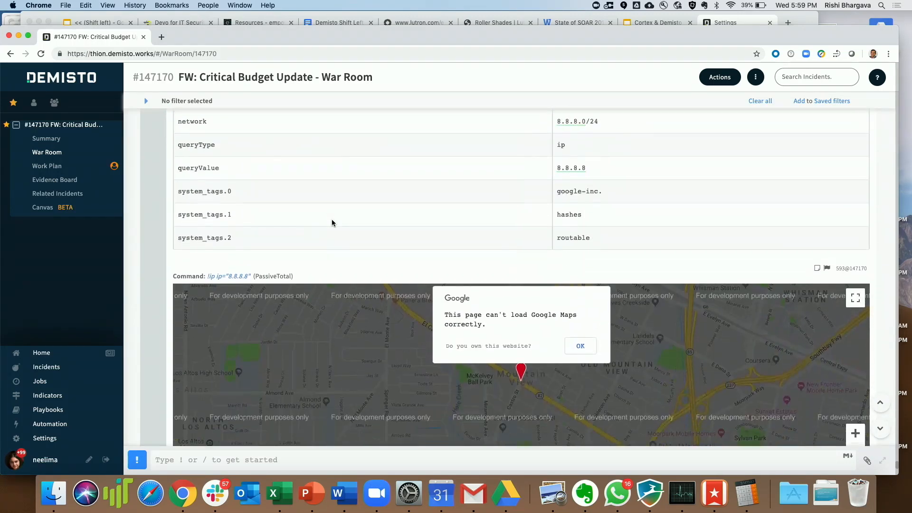
pyautogui.scroll(-3)
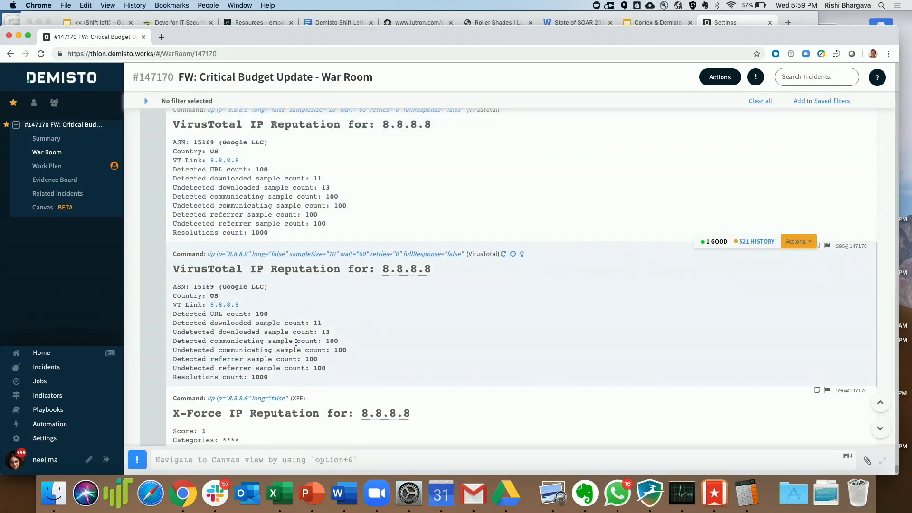
pyautogui.scroll(-3)
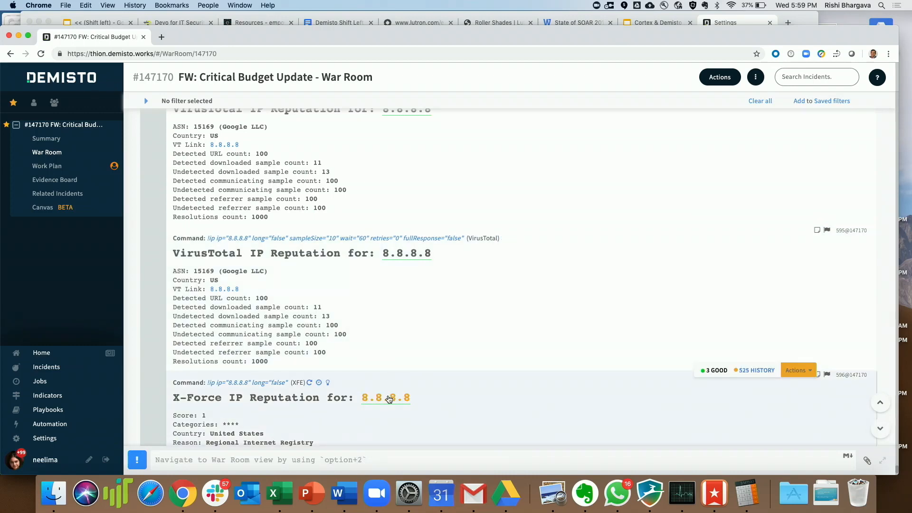
pyautogui.click(385, 397)
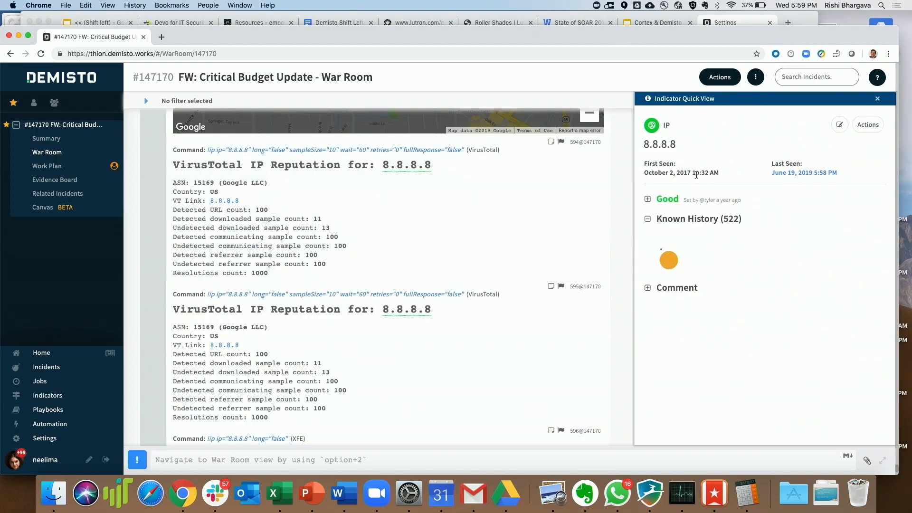
pyautogui.click(866, 125)
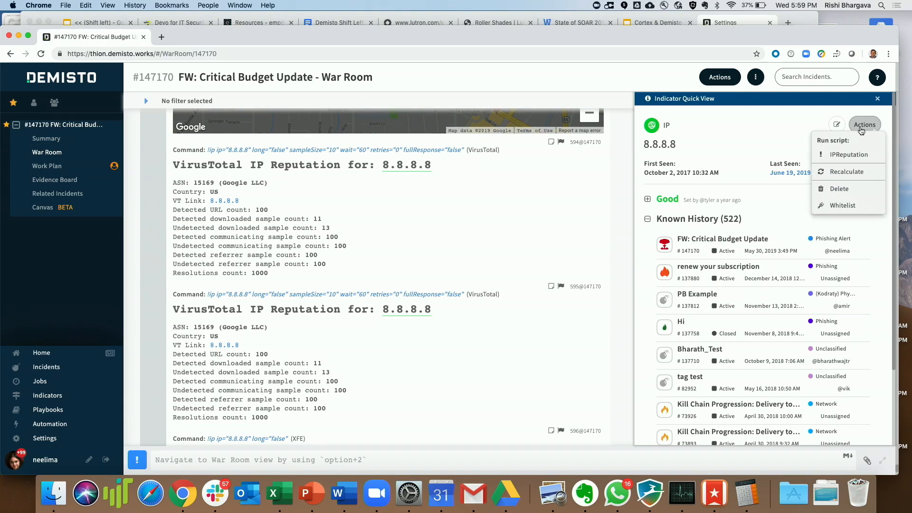
pyautogui.moveTo(842, 206)
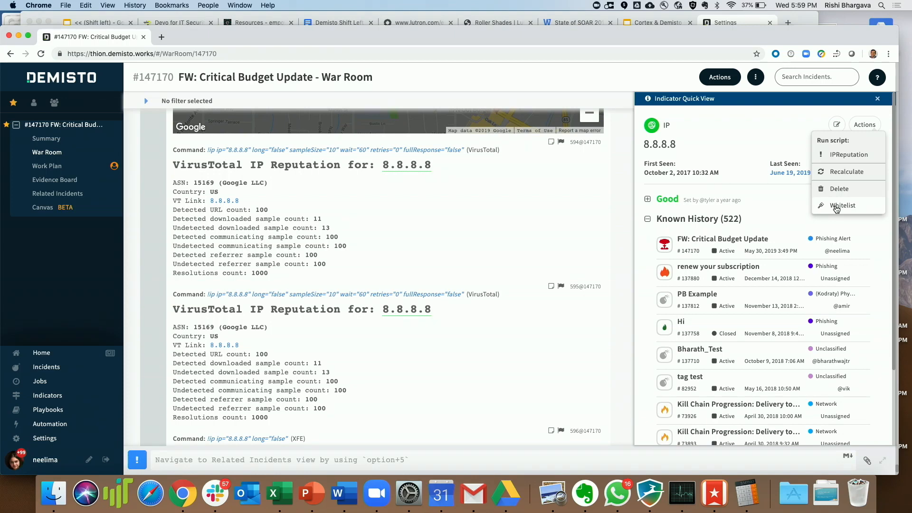
pyautogui.moveTo(850, 154)
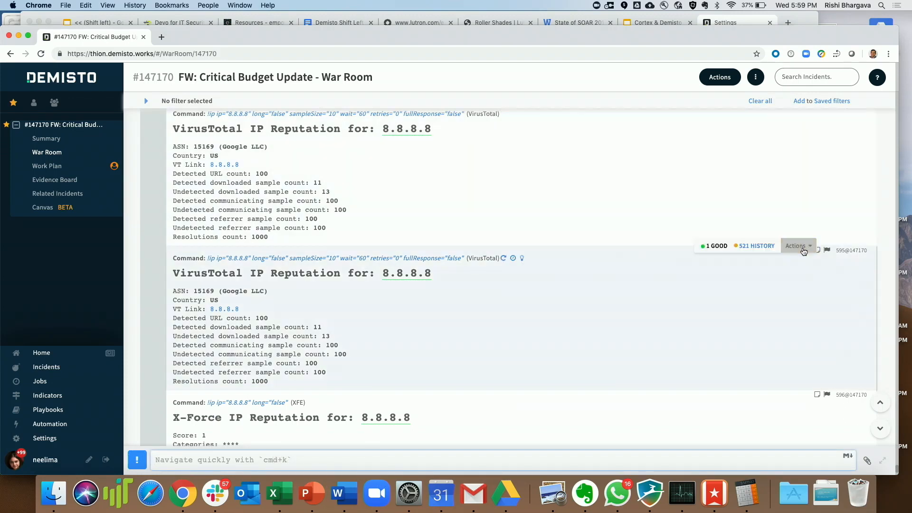
# Mark the VirusTotal 8.8.8.8 entry as a note, then start marking it as evidence with a description
pyautogui.click(798, 245)
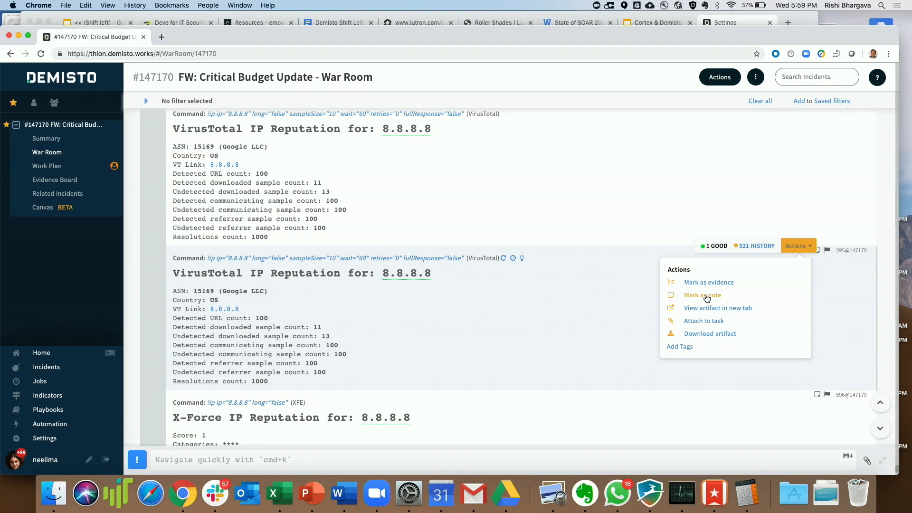
pyautogui.click(703, 295)
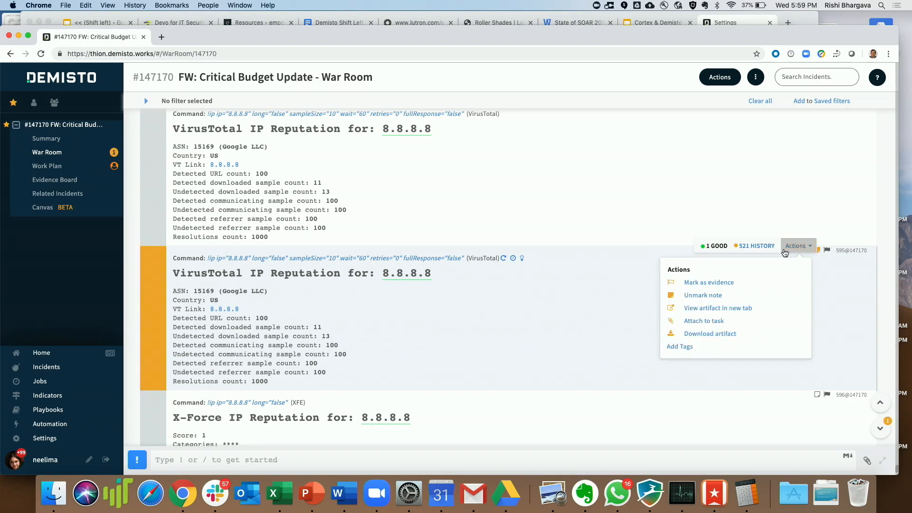
pyautogui.click(708, 282)
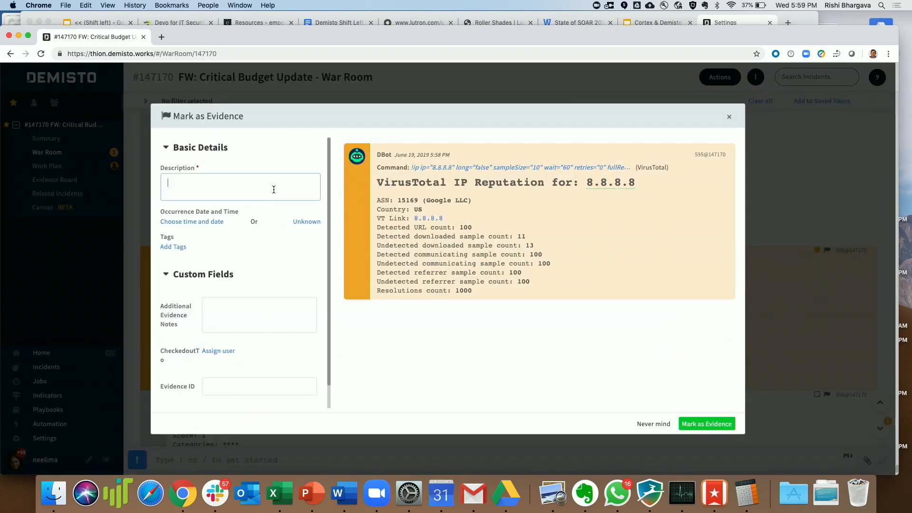
pyautogui.write('Interesting i')
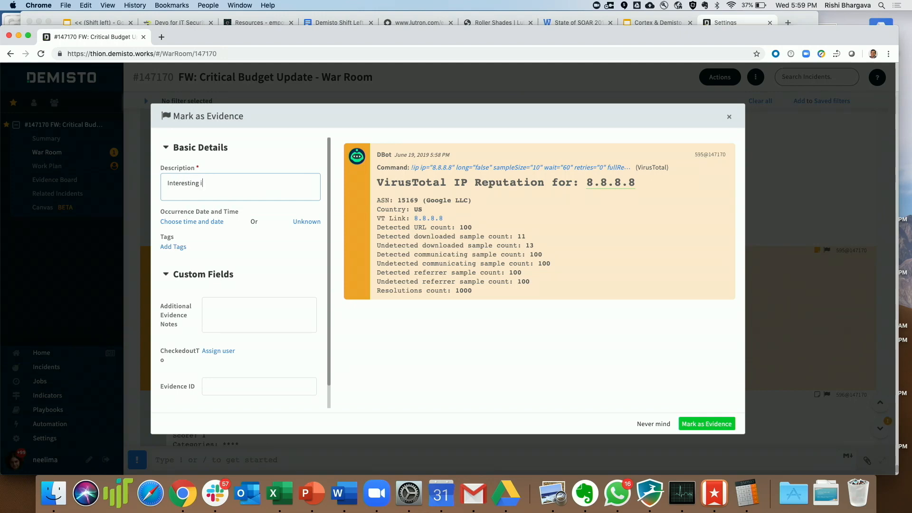
pyautogui.write('nformation but')
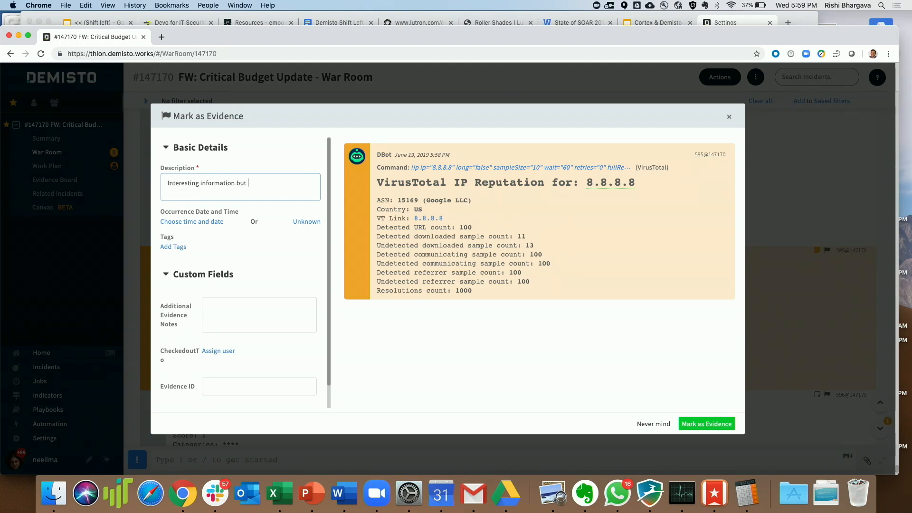
pyautogui.write('I want...')
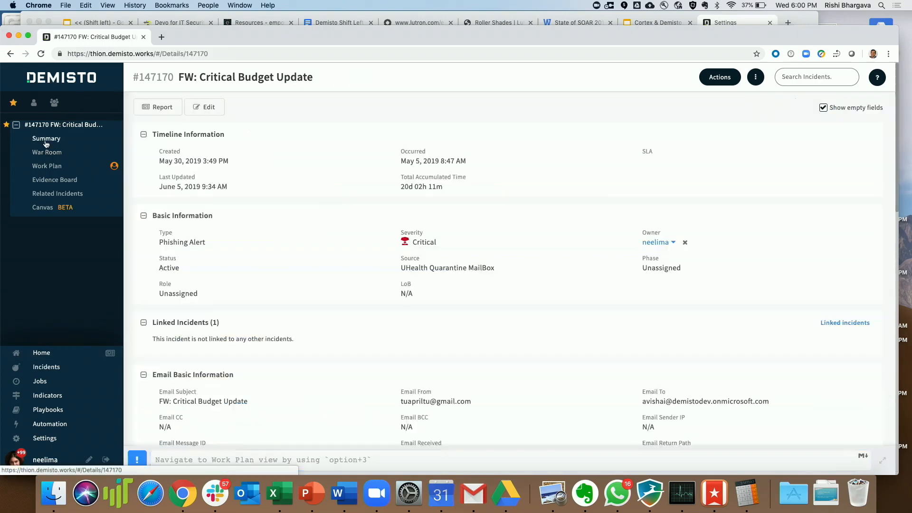
# Start an incident report excluding Work Plan, Incident Files, Attachments and Bad Indicators
pyautogui.click(720, 77)
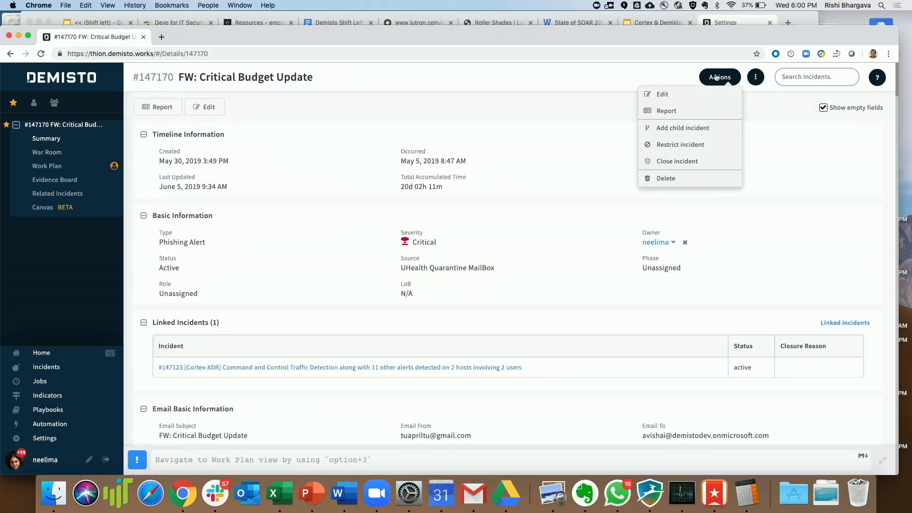
pyautogui.click(666, 110)
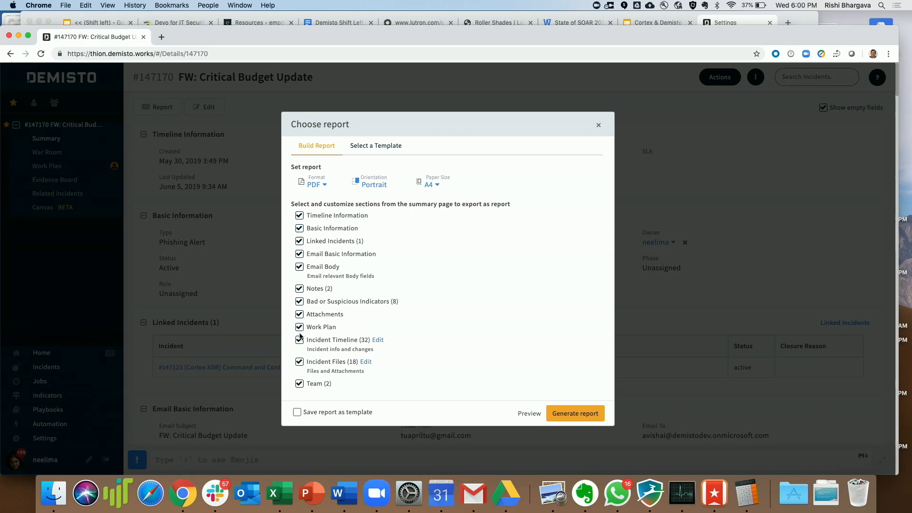
pyautogui.click(299, 327)
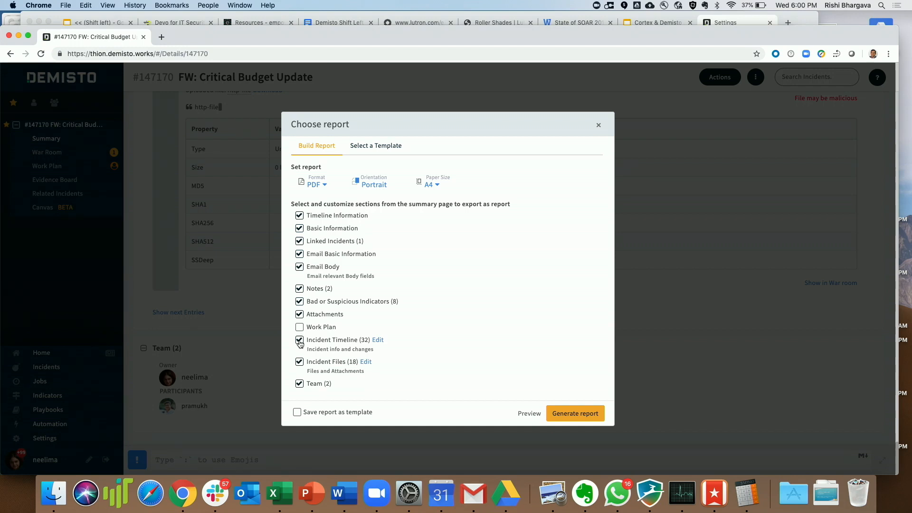
pyautogui.click(300, 361)
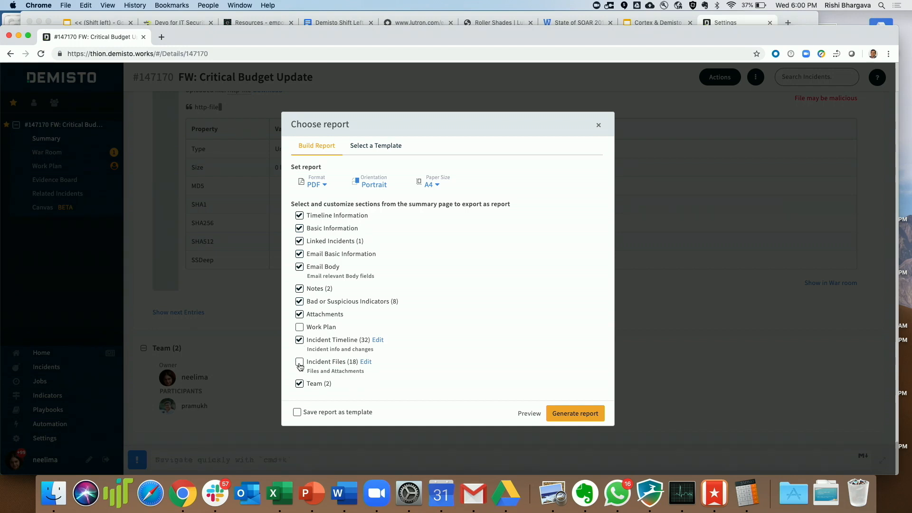
pyautogui.click(300, 361)
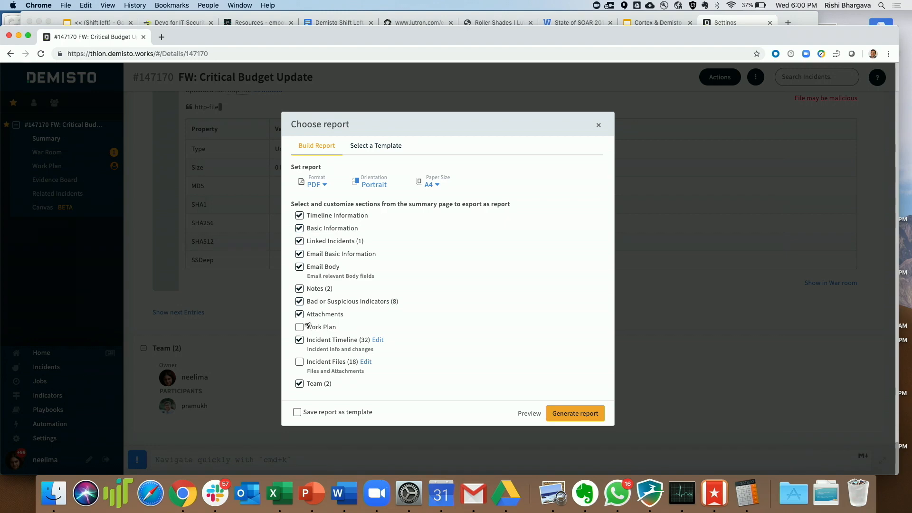
pyautogui.click(300, 314)
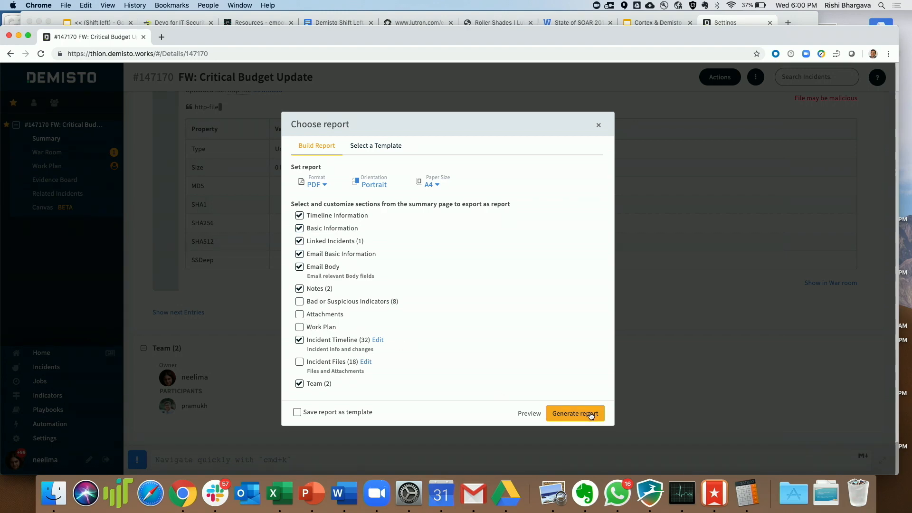
# Generate the PDF report, then show the Demisto Resources slide in PowerPoint
pyautogui.click(575, 413)
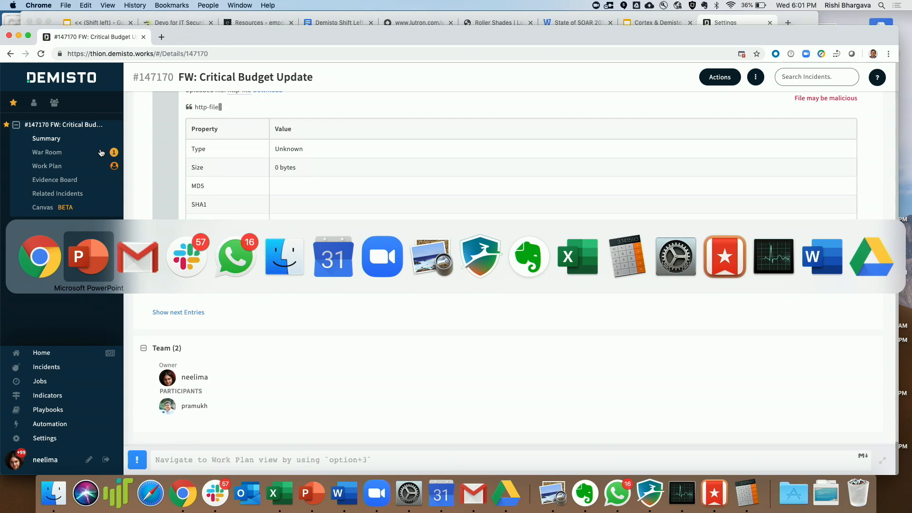
pyautogui.click(89, 256)
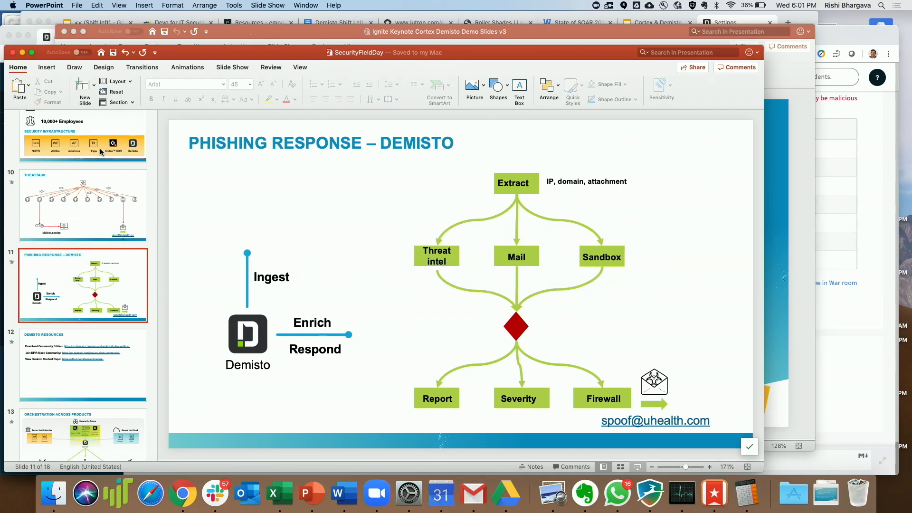
pyautogui.click(83, 365)
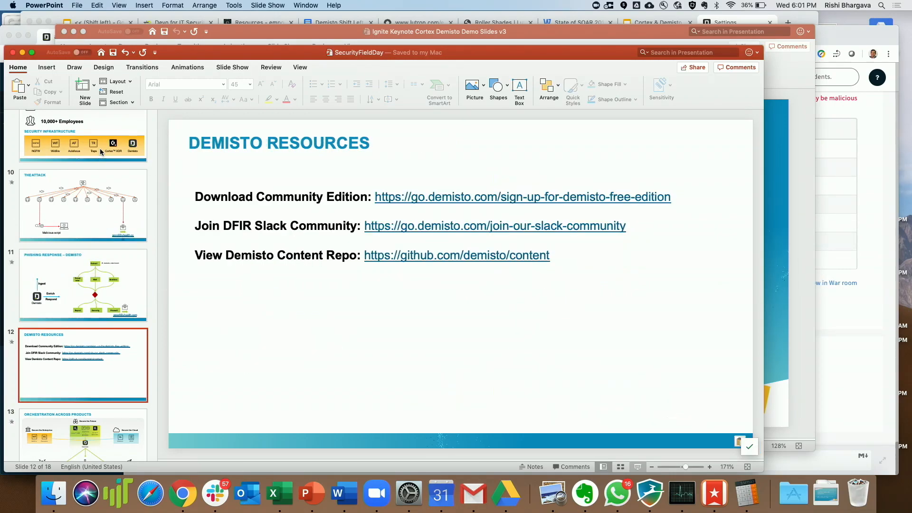